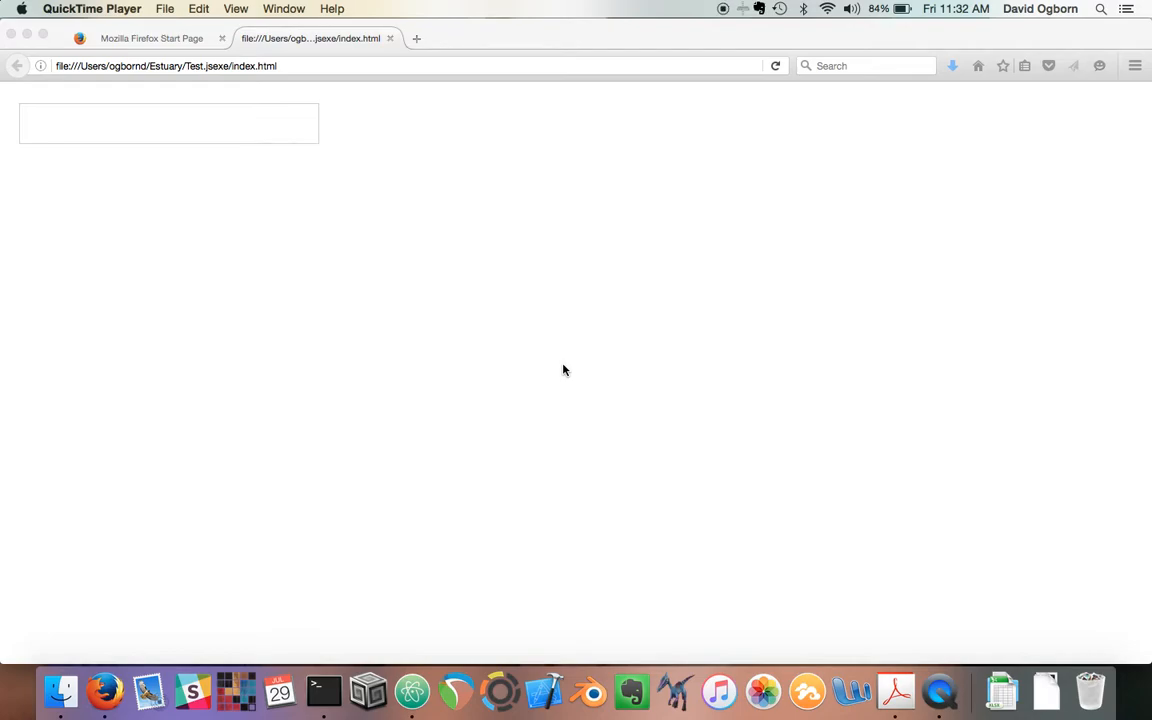
pyautogui.moveTo(536, 353)
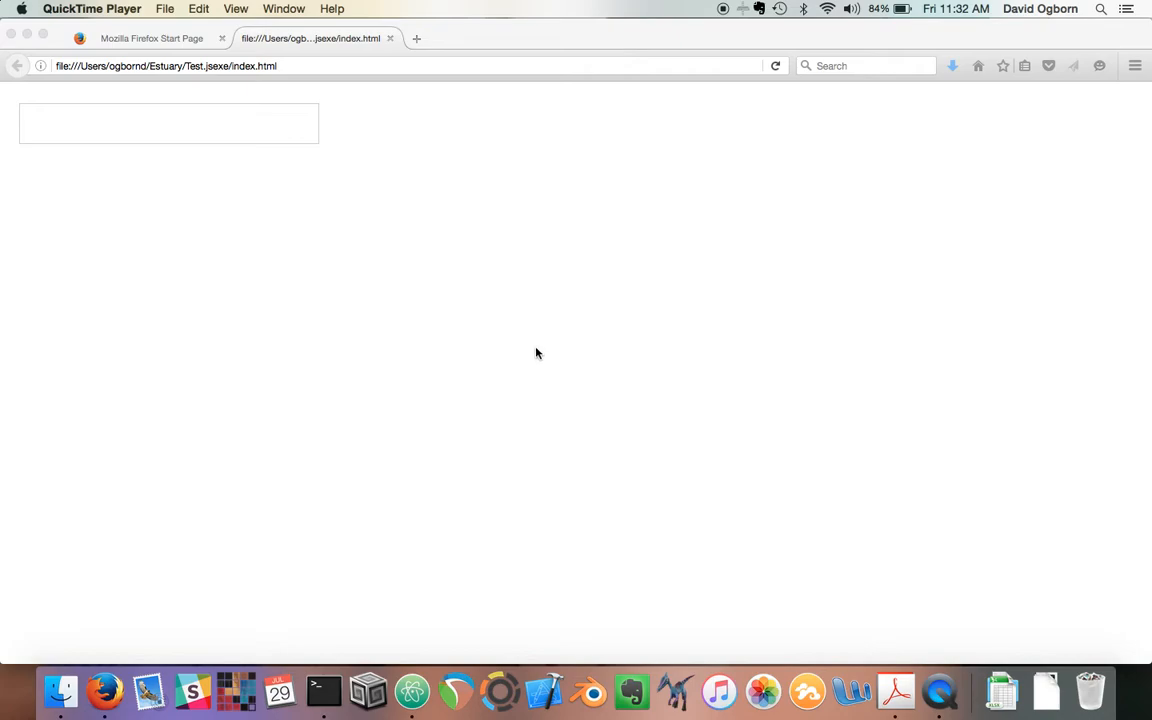
pyautogui.moveTo(220, 130)
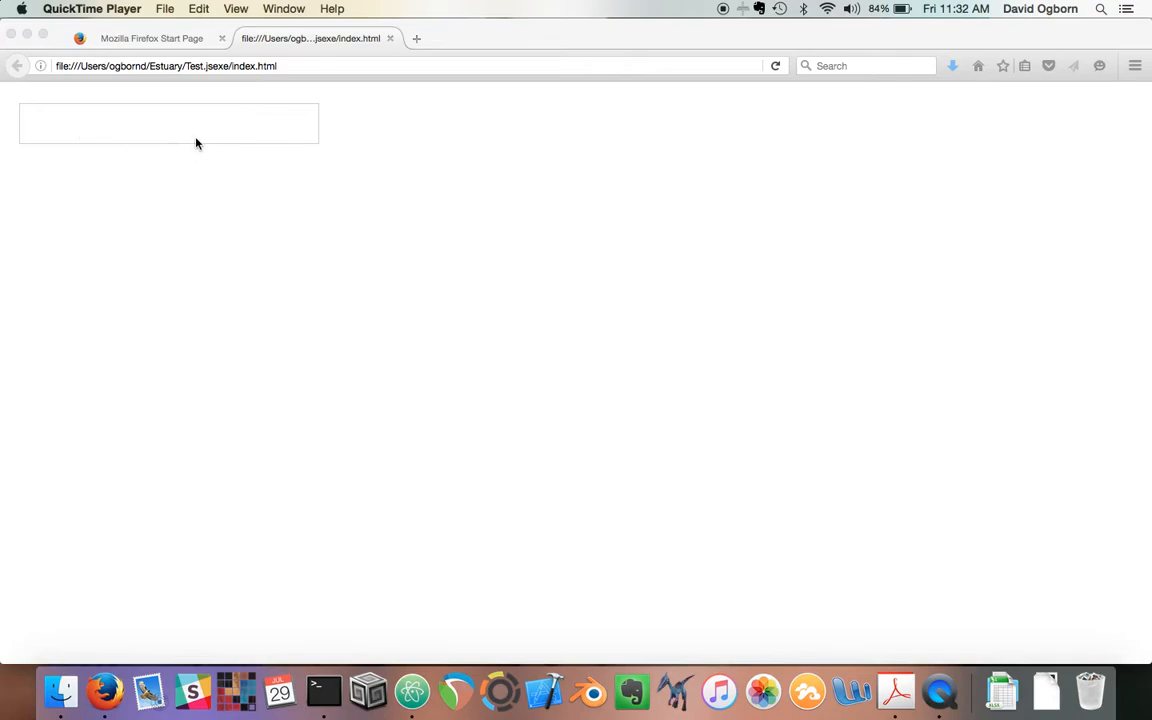
pyautogui.moveTo(171, 232)
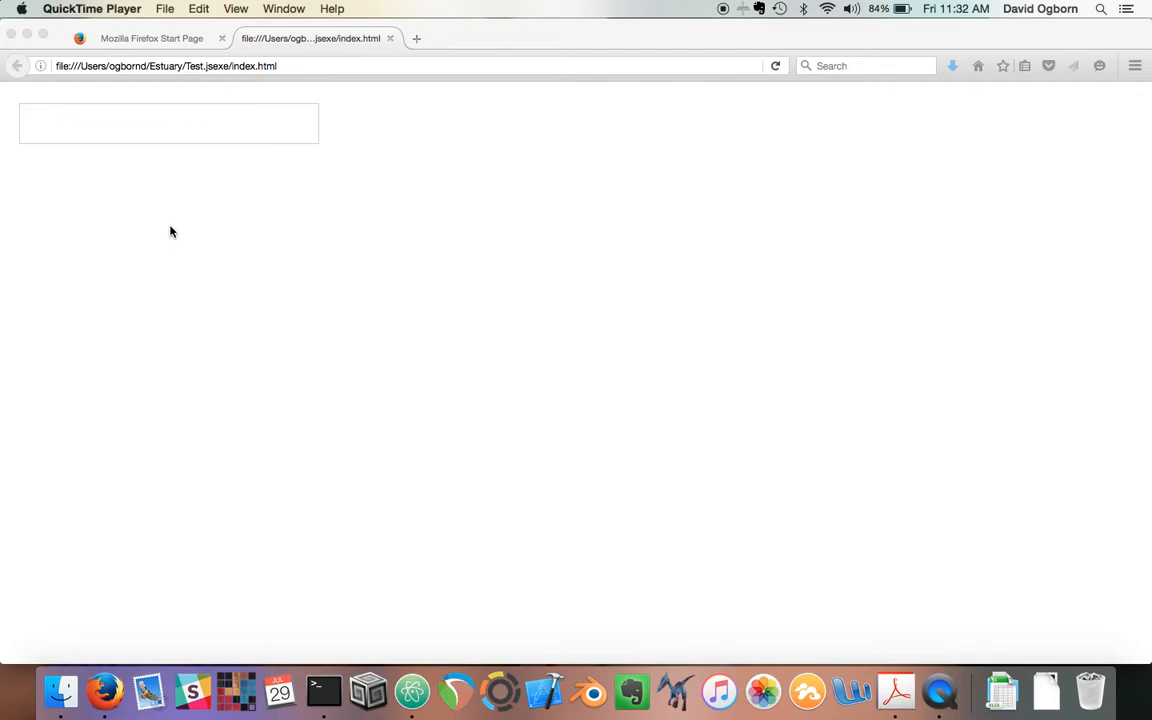
pyautogui.moveTo(196, 168)
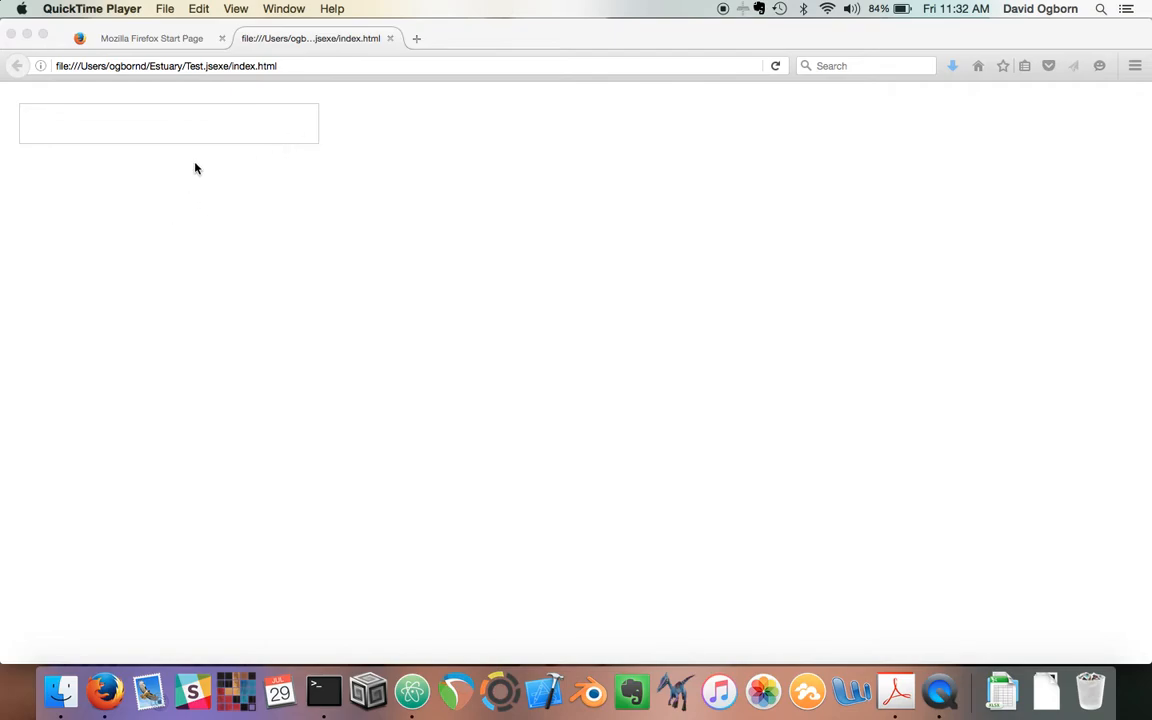
# Type the pattern [bd cp,arpy*8], layering bd and cp with eight arpy hits
pyautogui.click(169, 123)
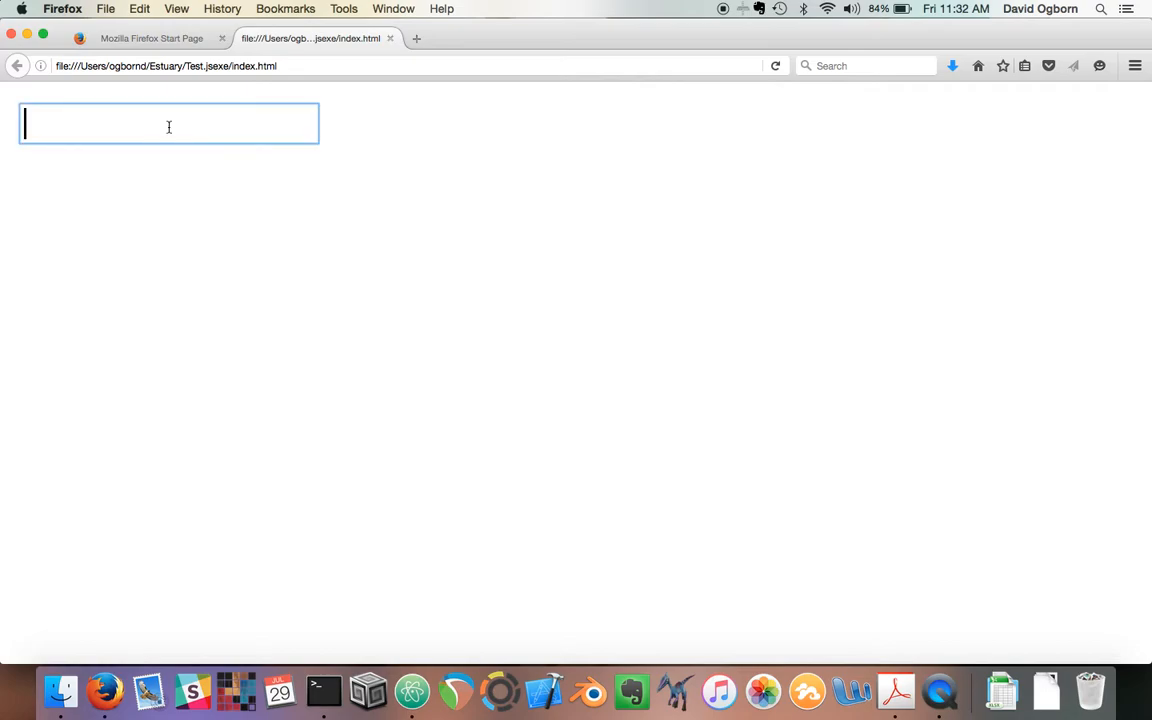
pyautogui.write('bd cp')
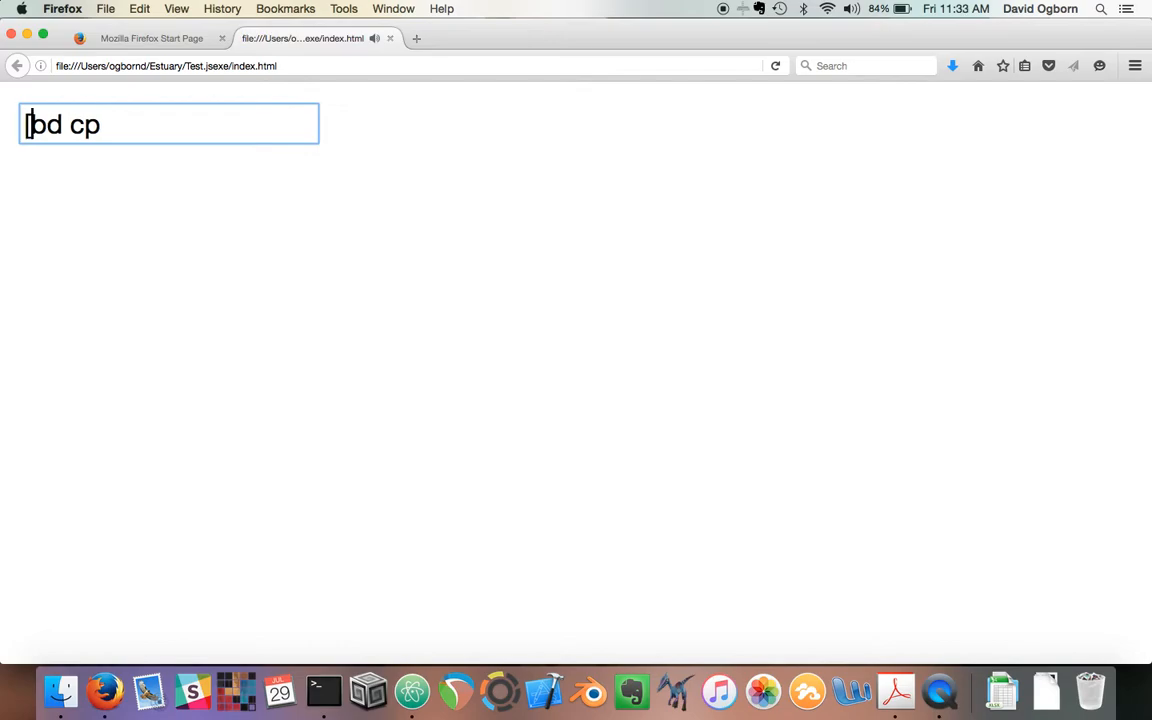
pyautogui.write('[bd cp,arp')
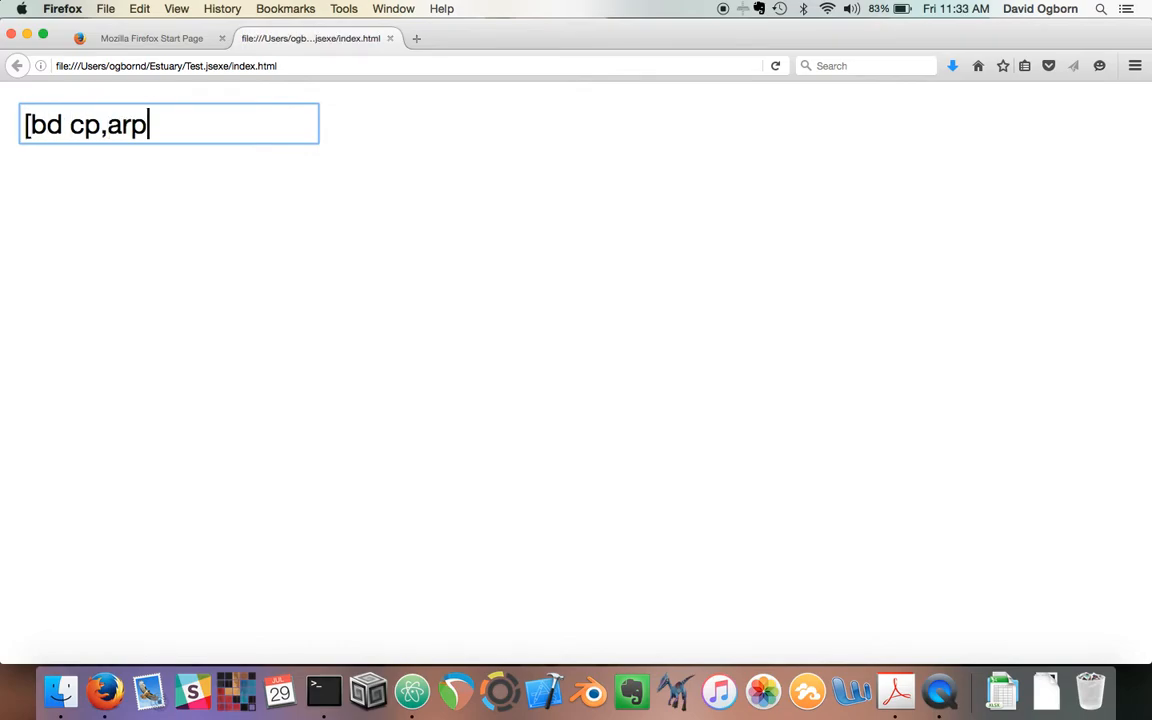
pyautogui.write('y]')
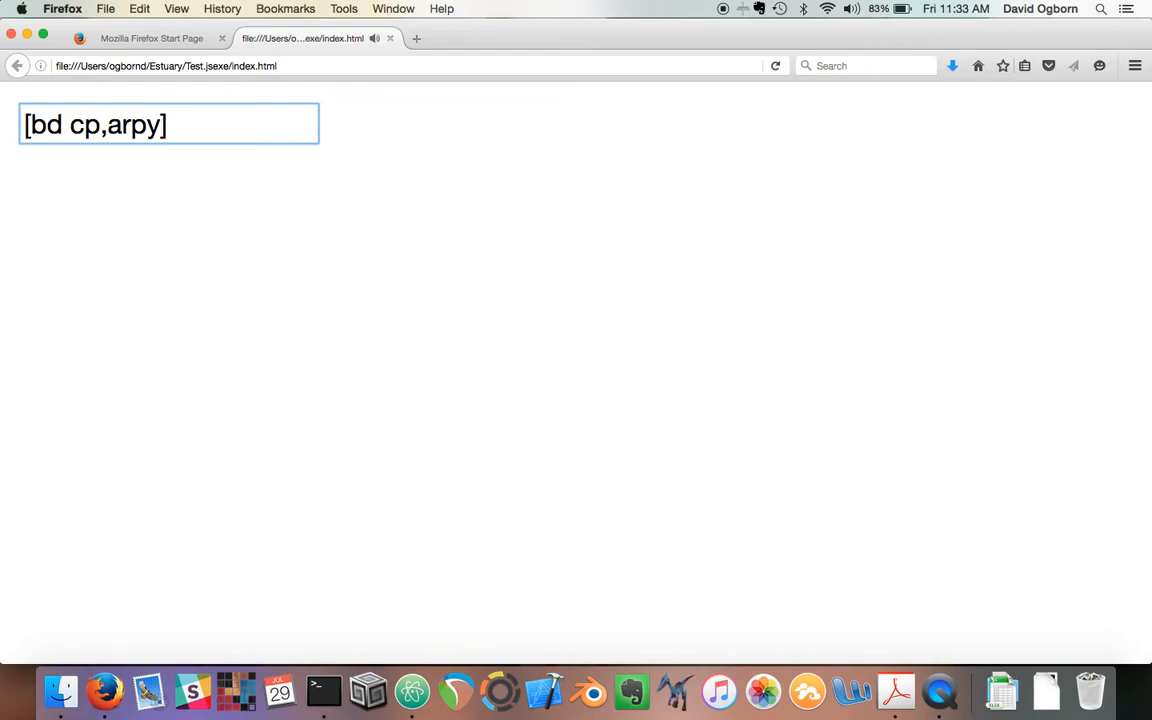
pyautogui.write('*4')
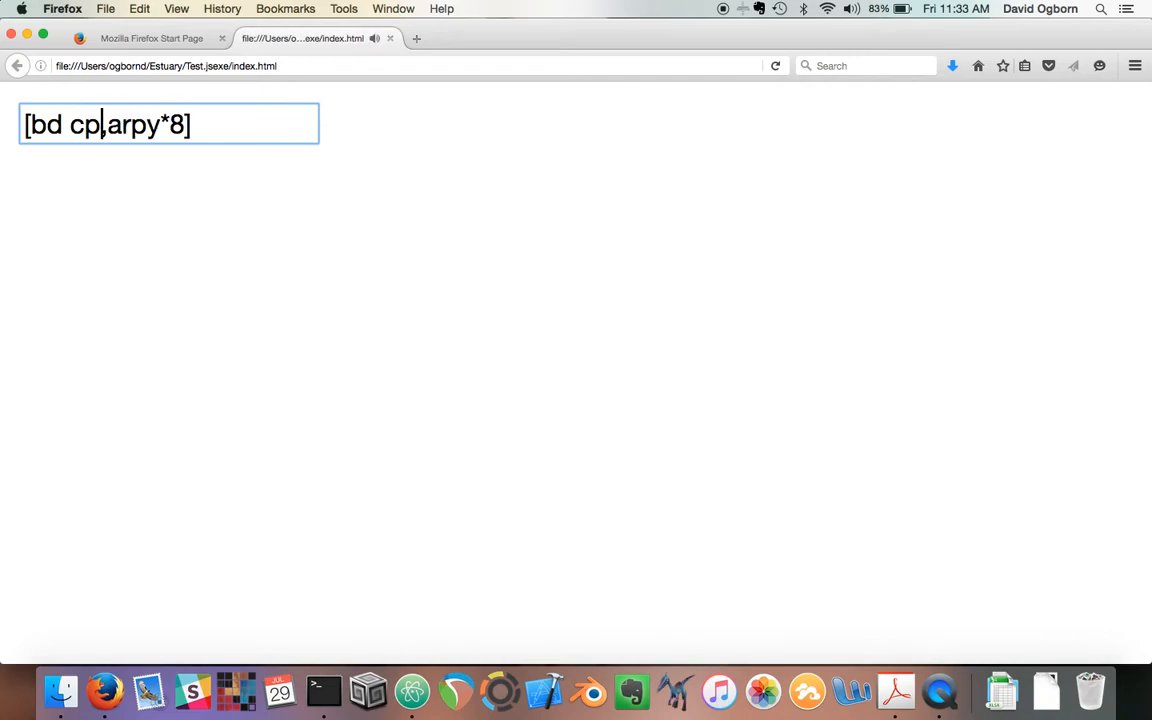
# Rewrite the pattern as [bd [cp hh:2 sn cp]], dropping the arpy layer
pyautogui.write('[cp ~ ~ cp,')
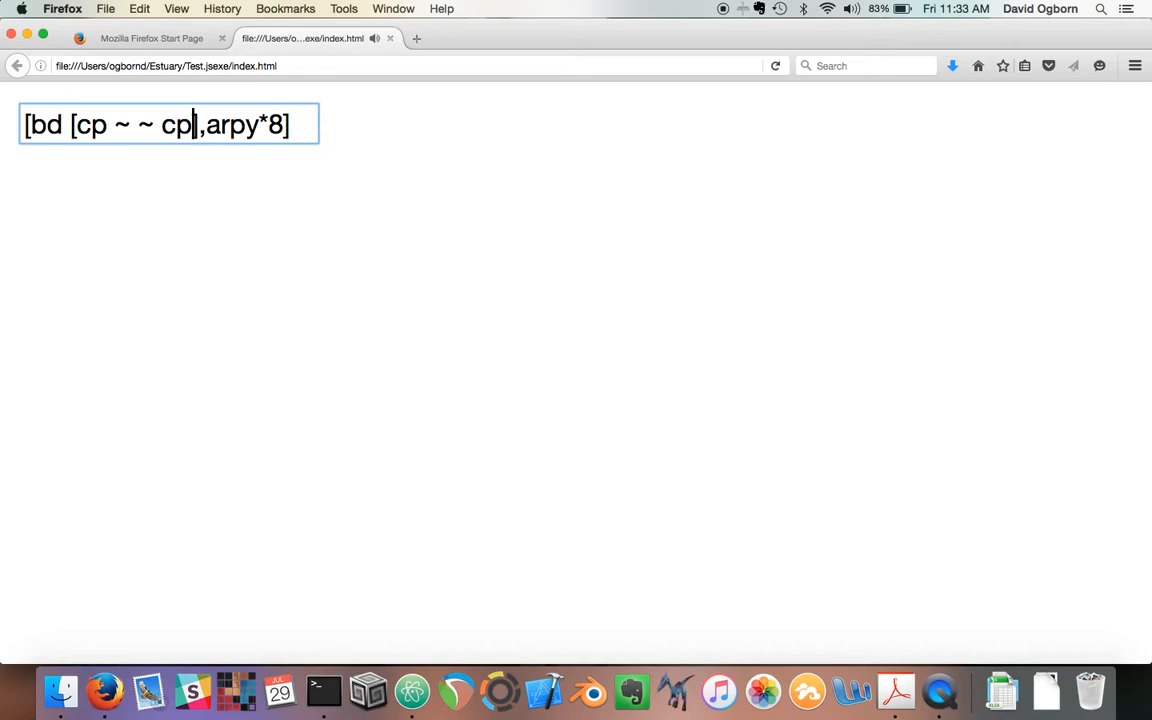
pyautogui.write('sn')
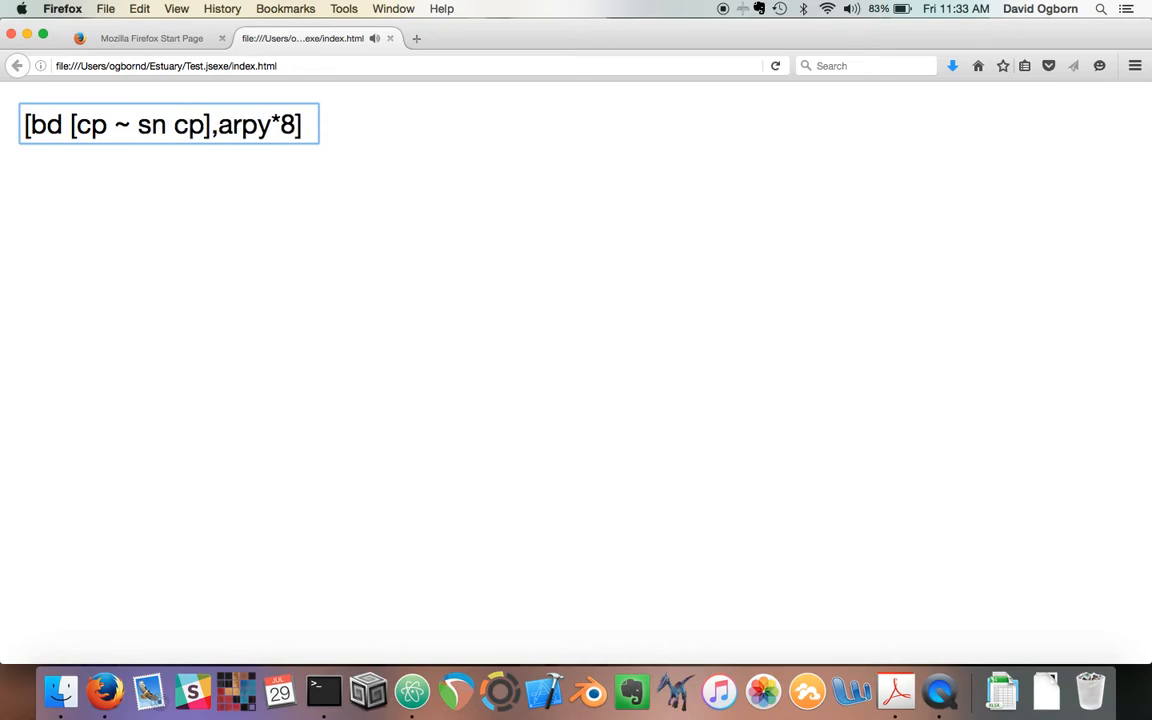
pyautogui.write('hh:2')
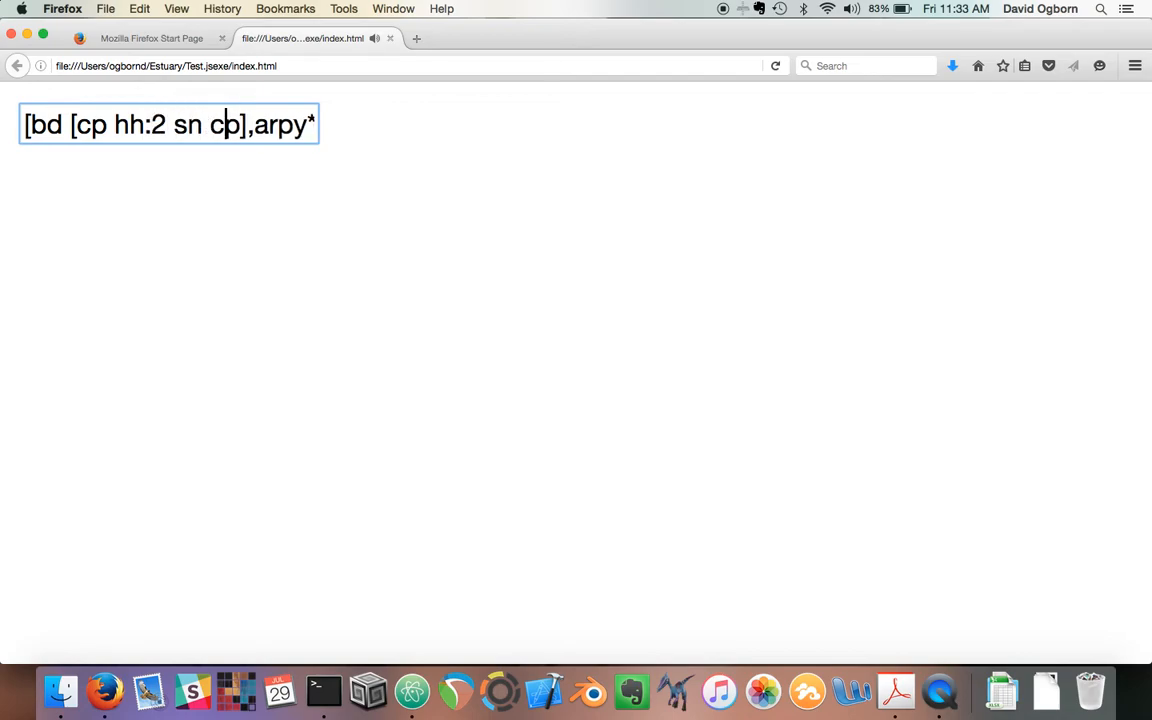
pyautogui.write('8')
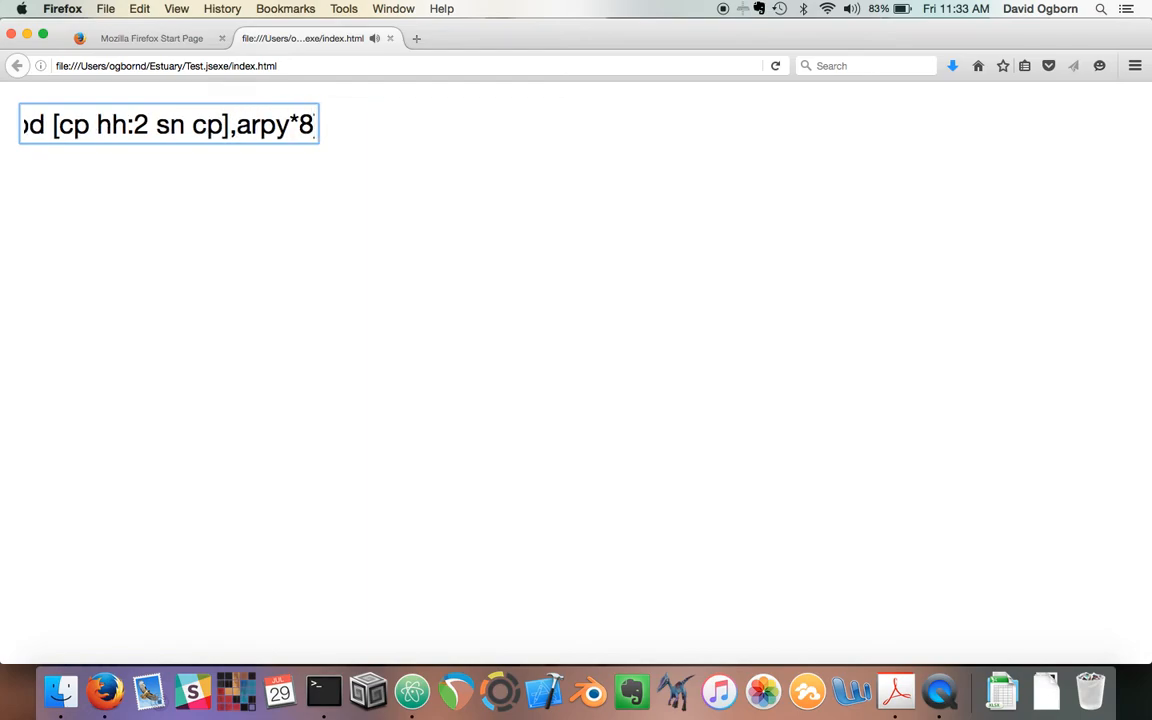
pyautogui.write('2')
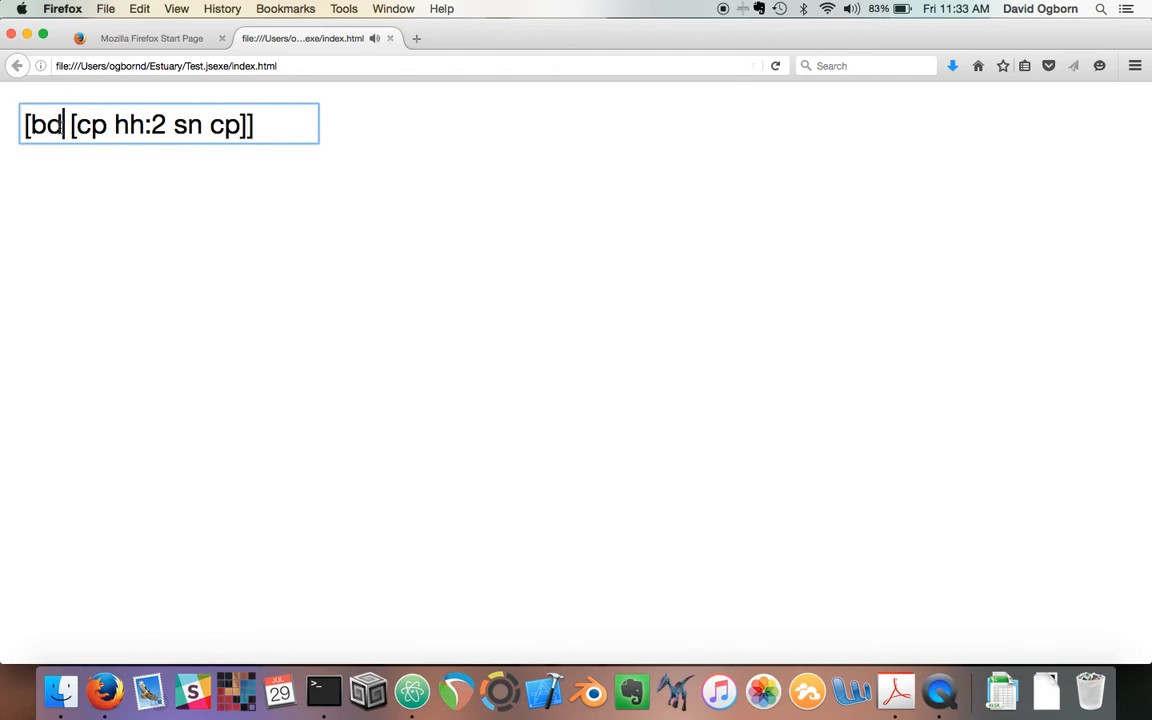
# Replace bd, cp, sn and the hi-hat with ~ rests, giving [~ [~~~ ~]]
pyautogui.write('~')
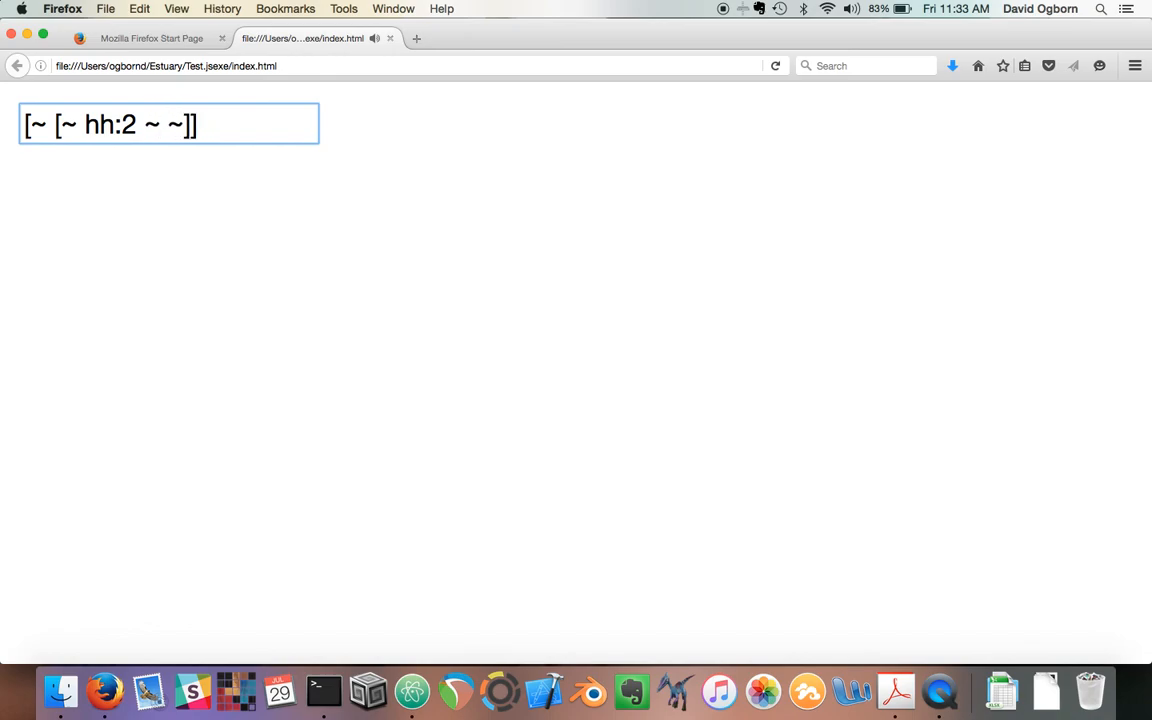
pyautogui.write('3')
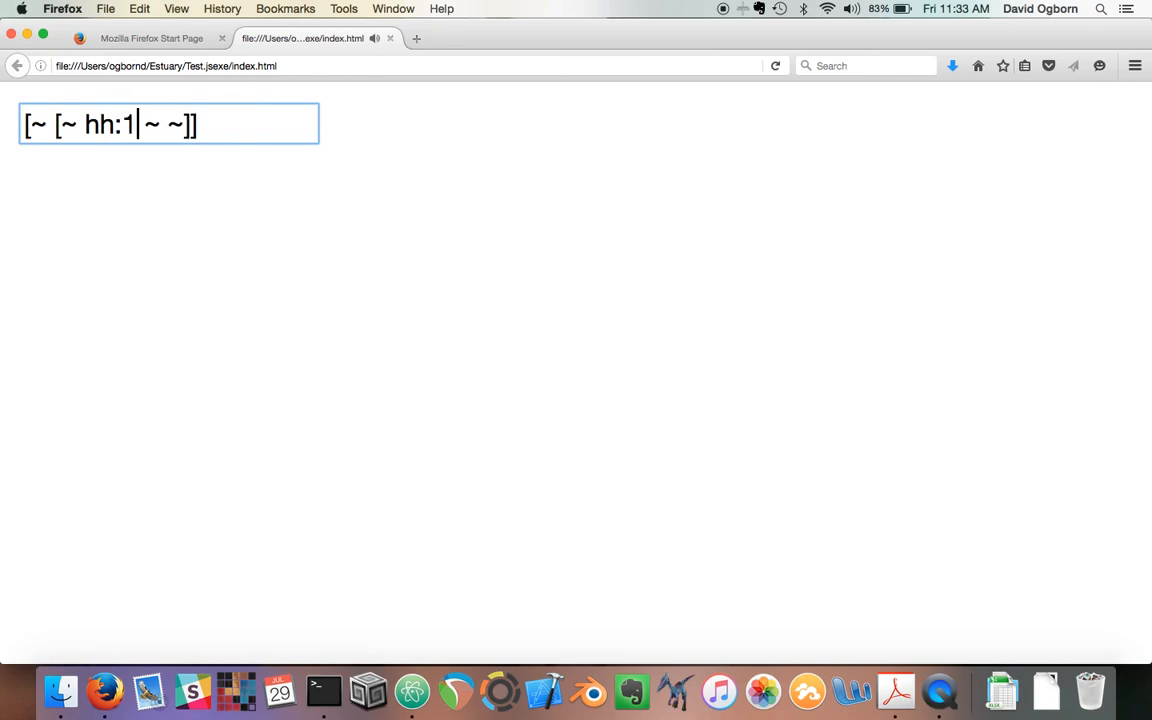
pyautogui.press('backspace')
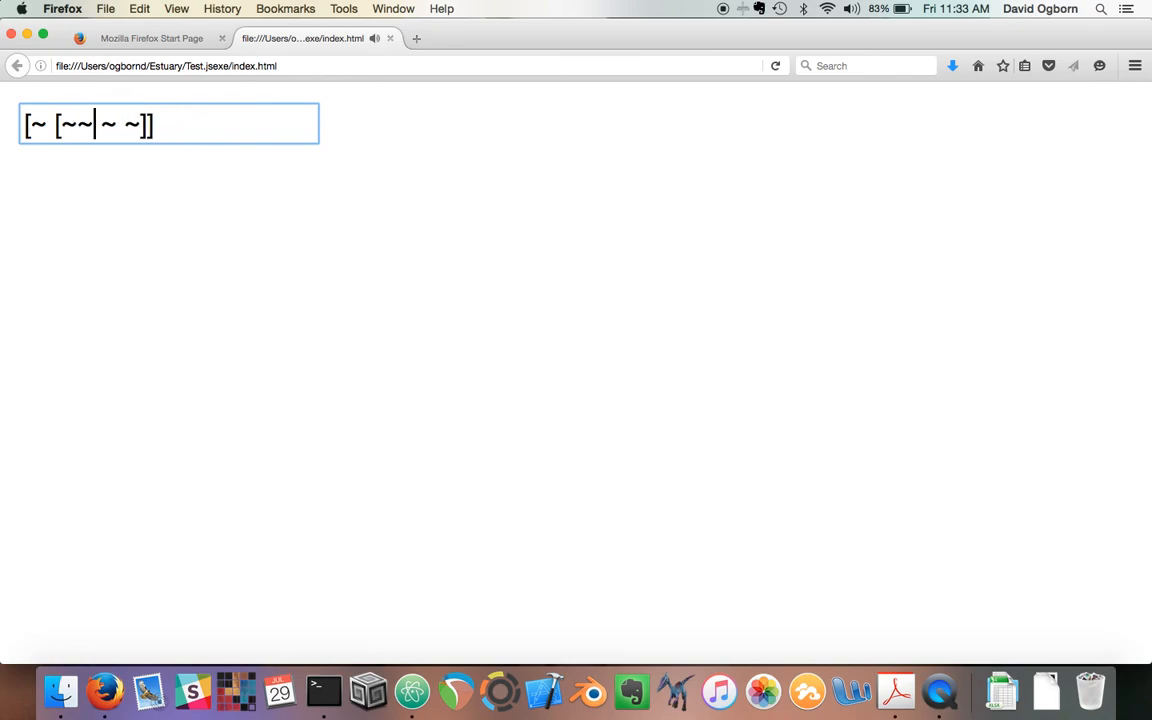